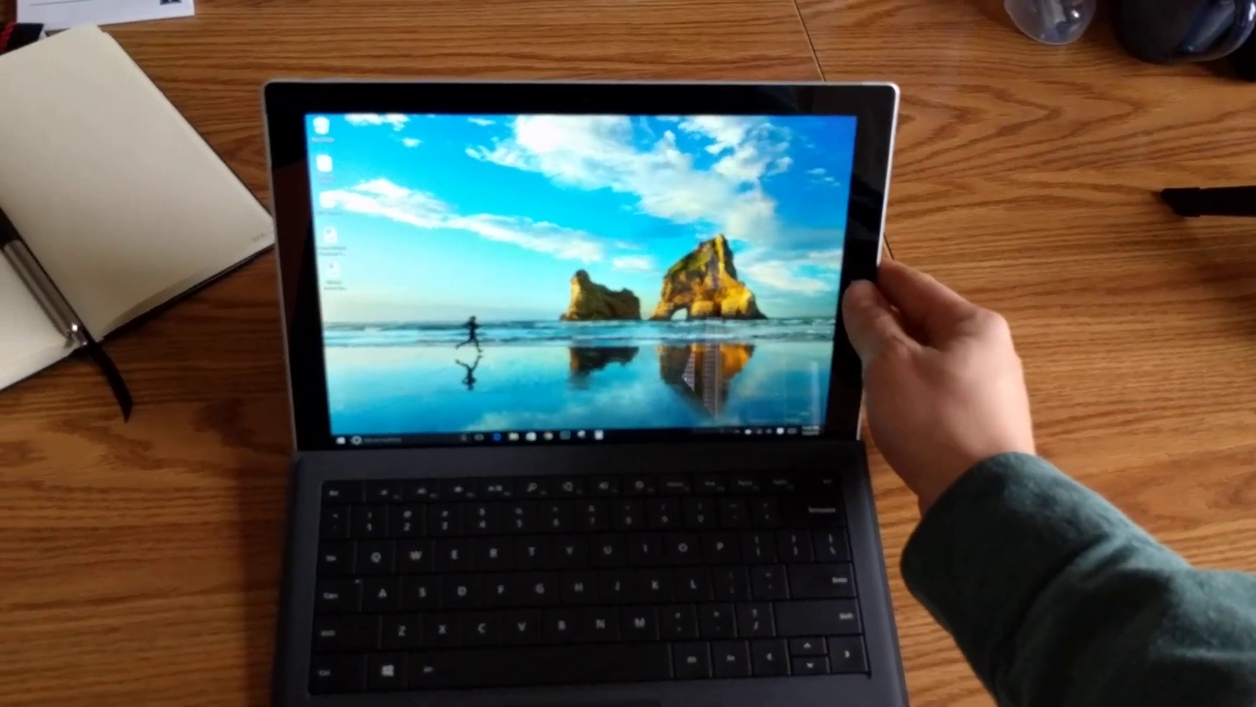
# Open the Windows 10 Start menu from the taskbar Start button.
pyautogui.click(347, 443)
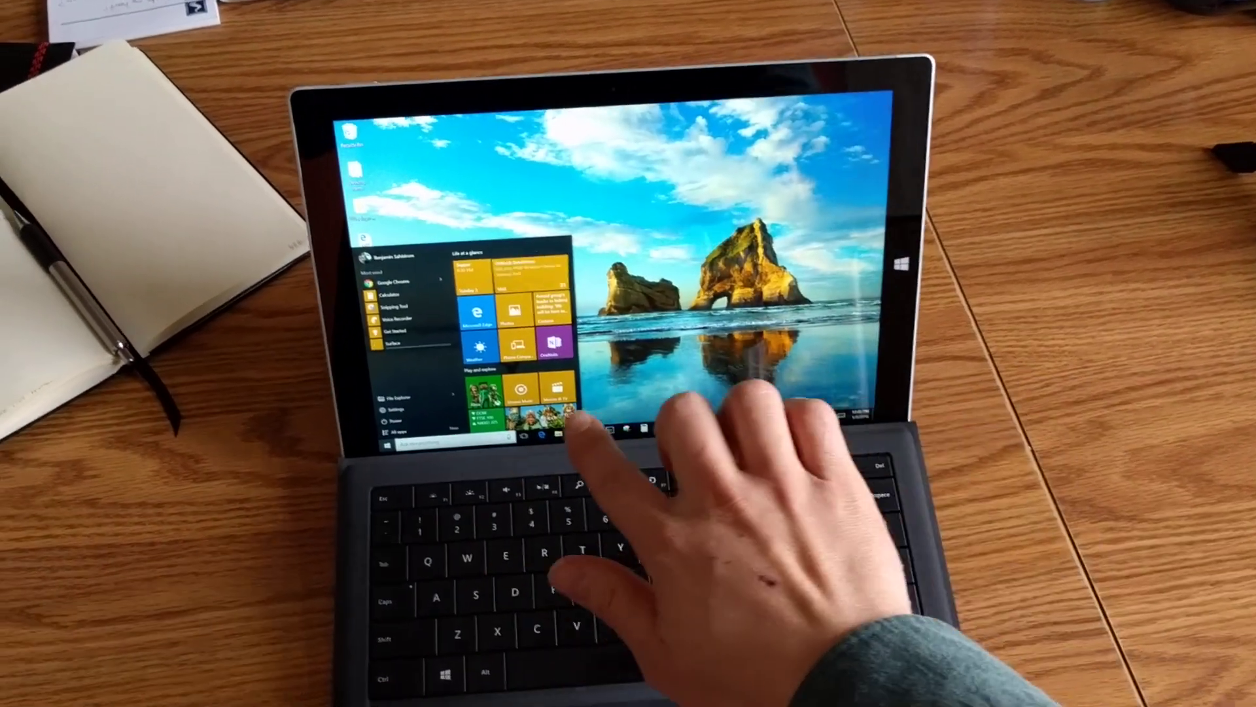